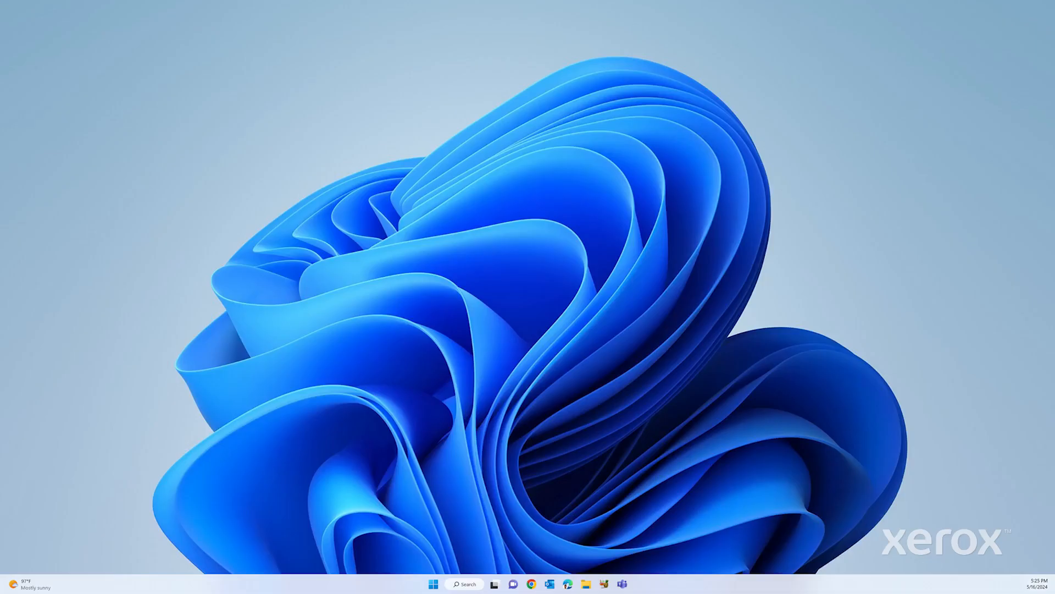
{"action": "mouse_move", "coordinate": [527, 296]}
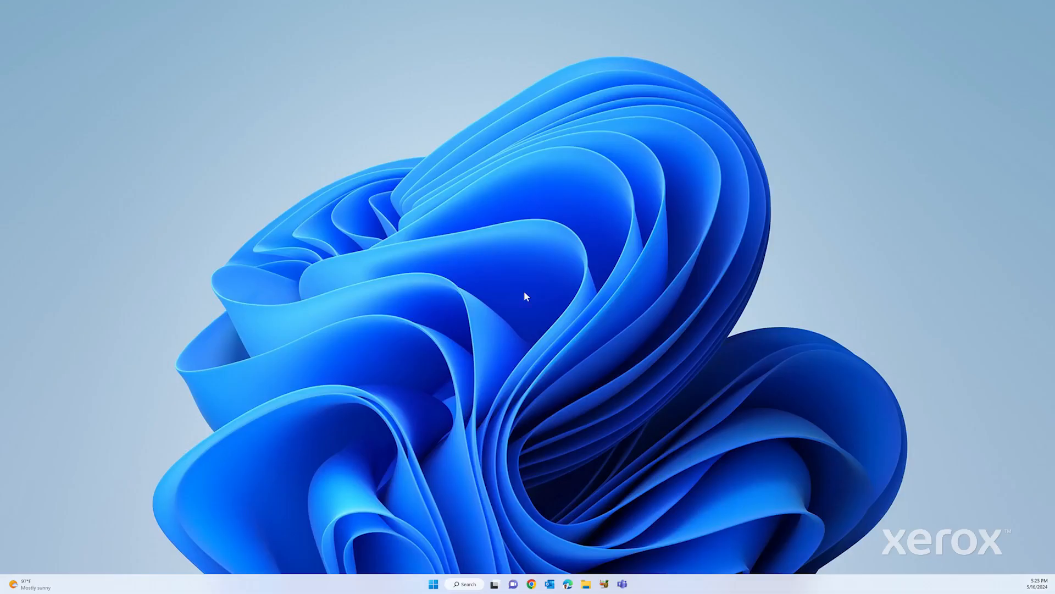
{"action": "mouse_move", "coordinate": [531, 584]}
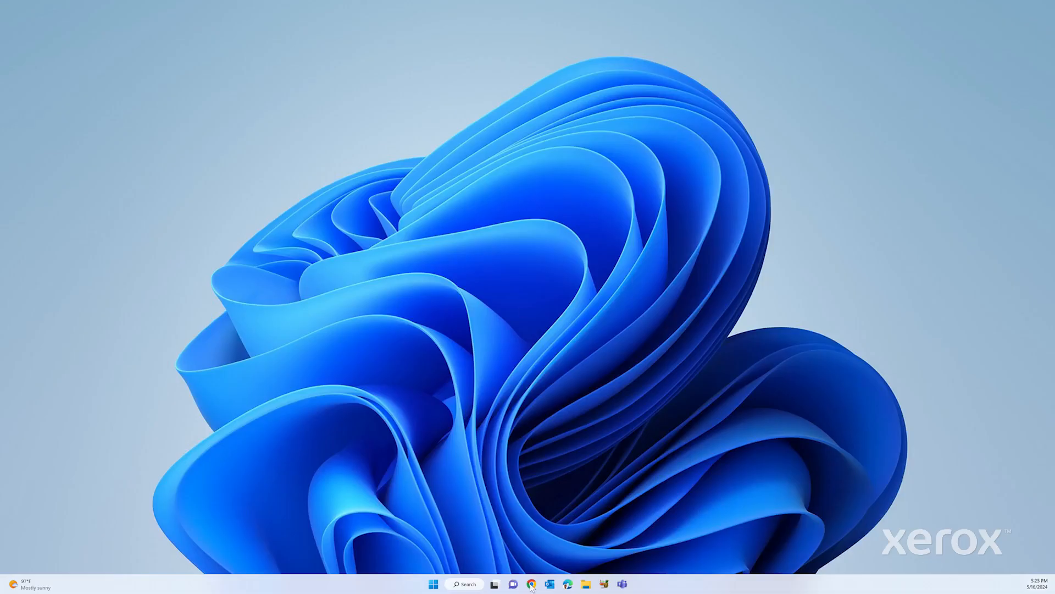
{"action": "left_click", "coordinate": [531, 584]}
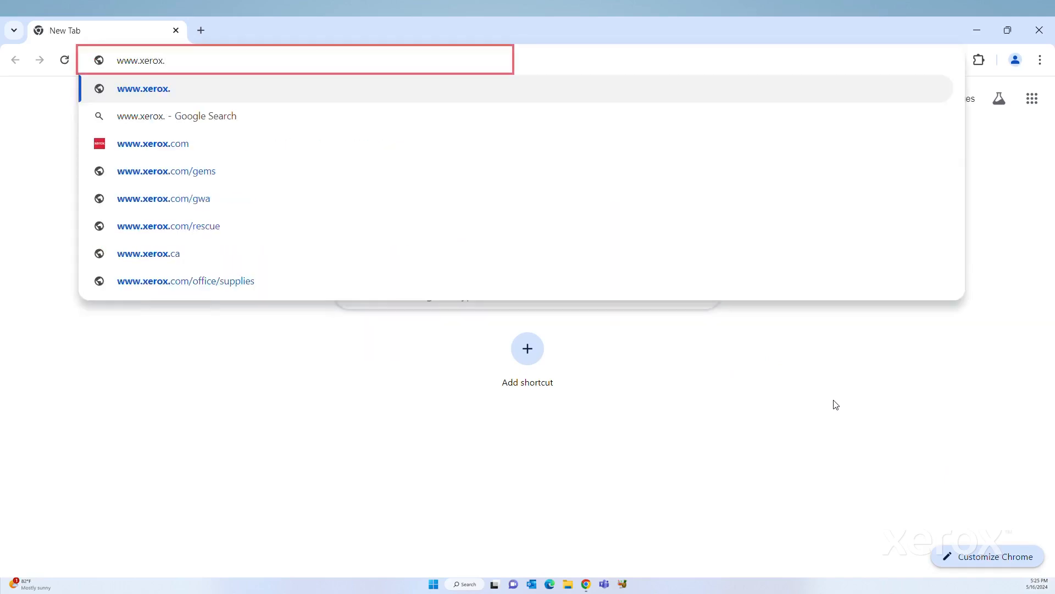
{"action": "type", "text": "com/offic"}
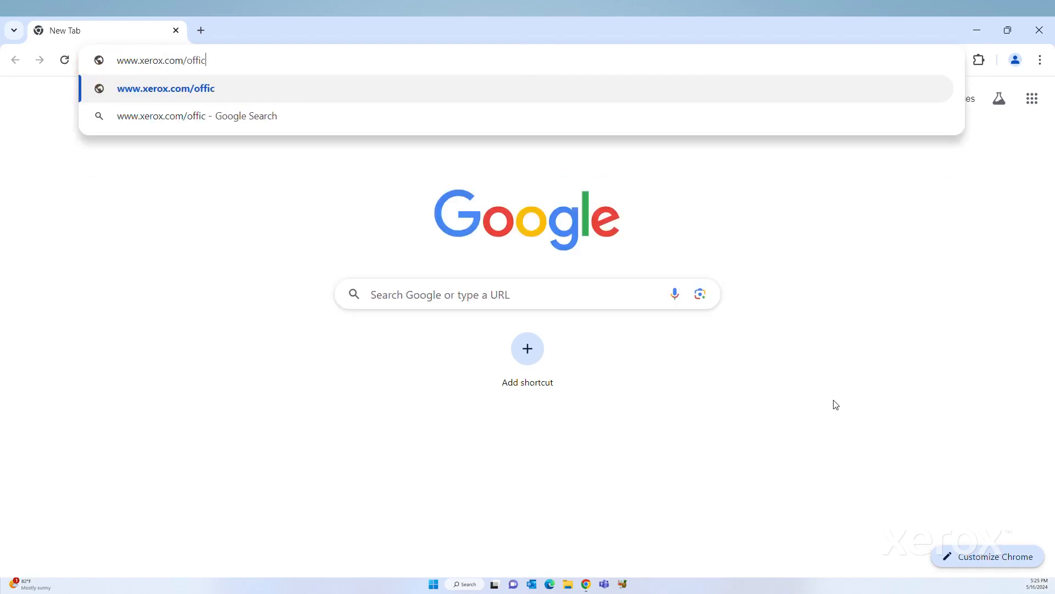
{"action": "type", "text": "e/c32"}
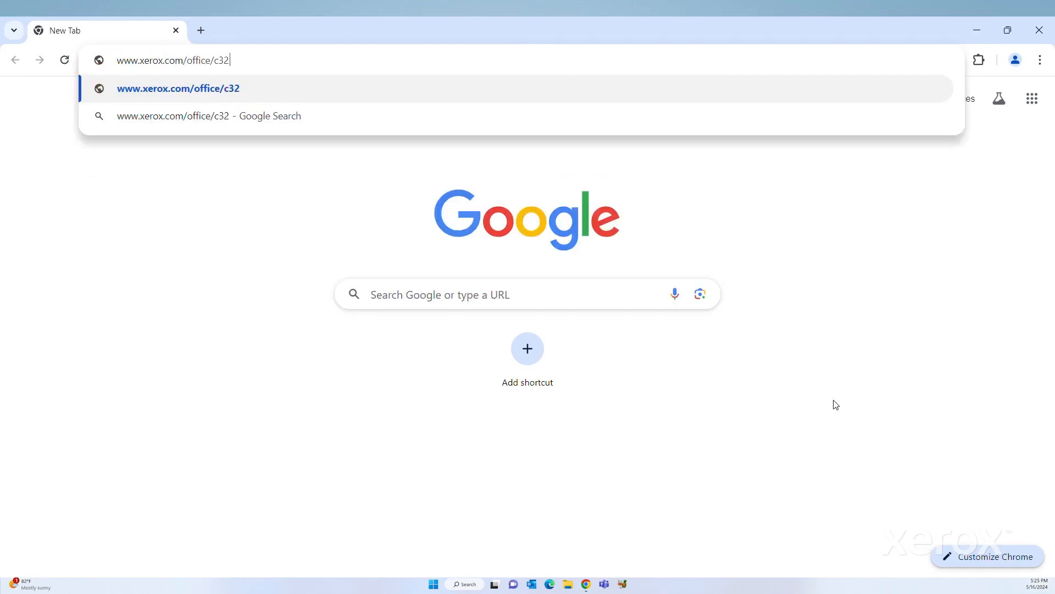
{"action": "type", "text": "5support"}
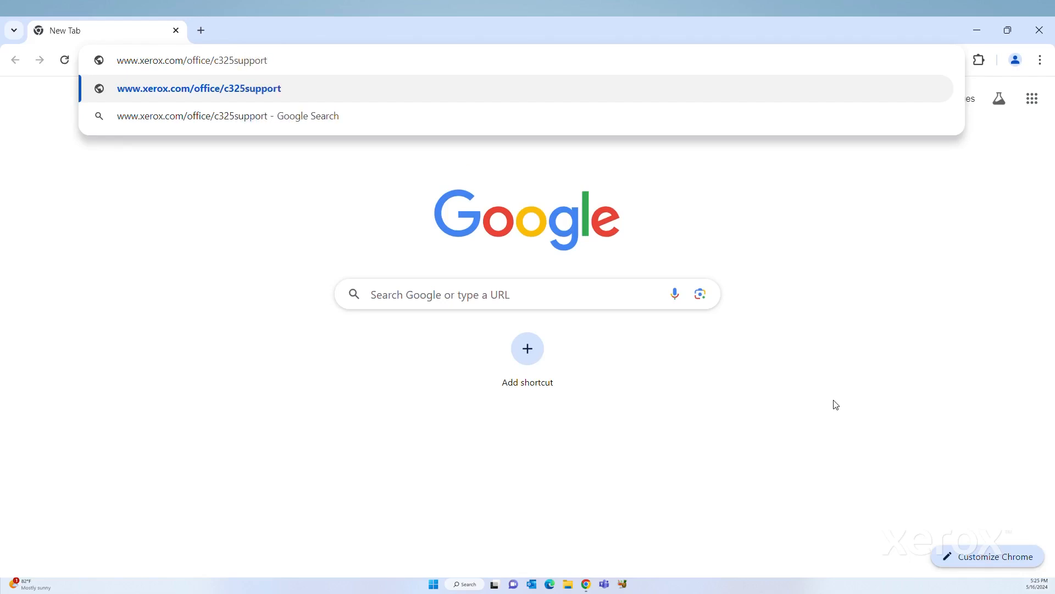
{"action": "left_click", "coordinate": [198, 88]}
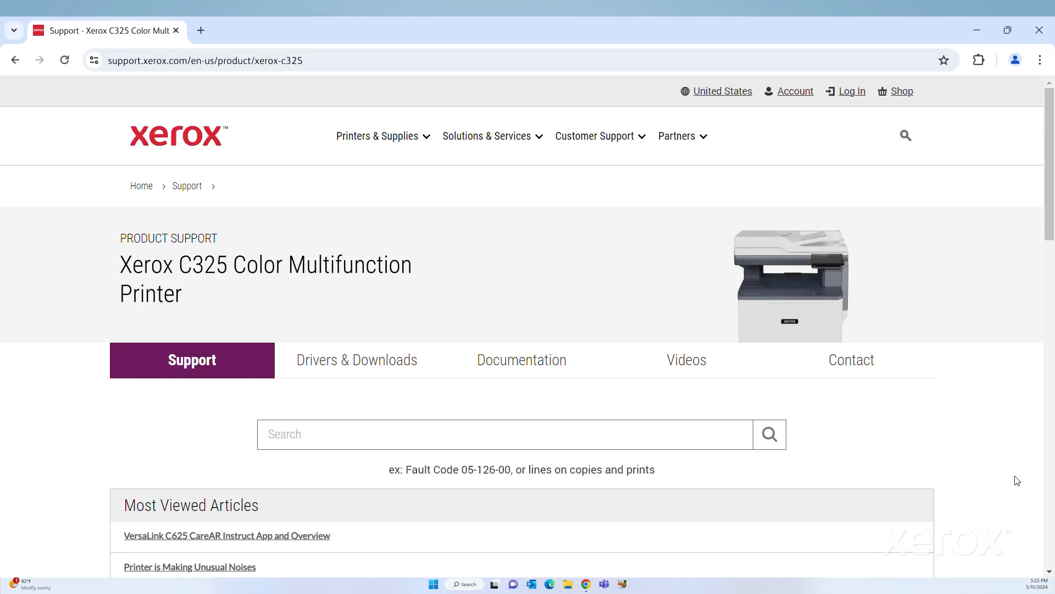
{"action": "mouse_move", "coordinate": [399, 339]}
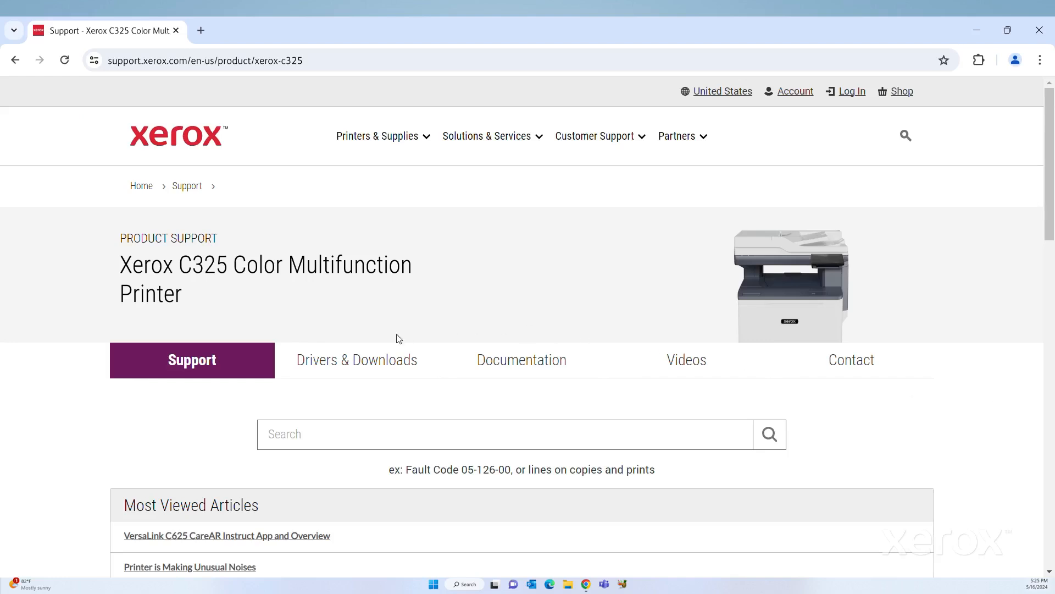
Agree to the terms, download the Smart Start installer for Windows 11 and run it from Downloads.
{"action": "left_click", "coordinate": [356, 360]}
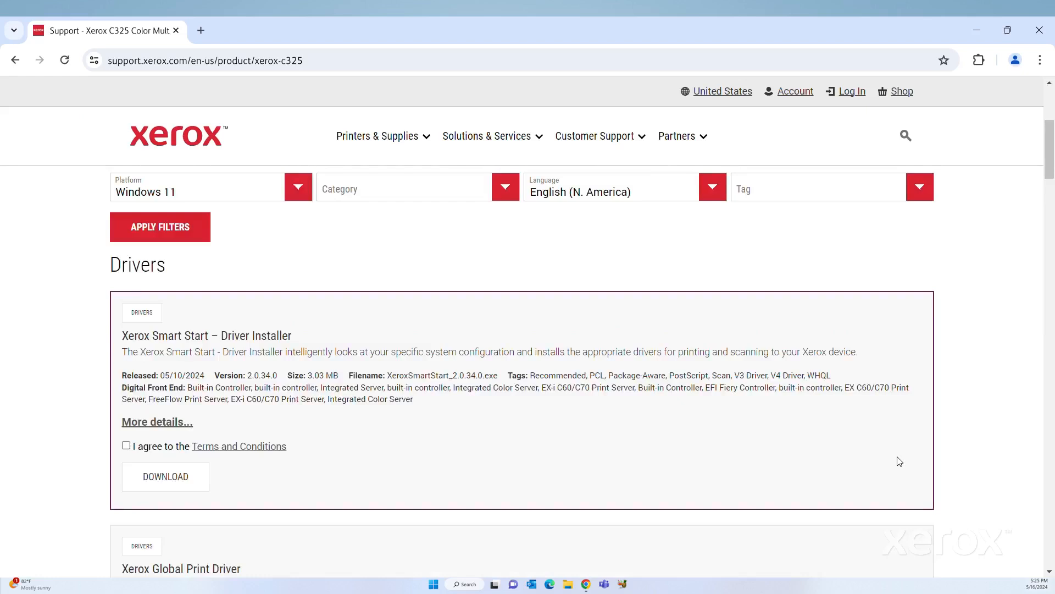
{"action": "left_click", "coordinate": [125, 445]}
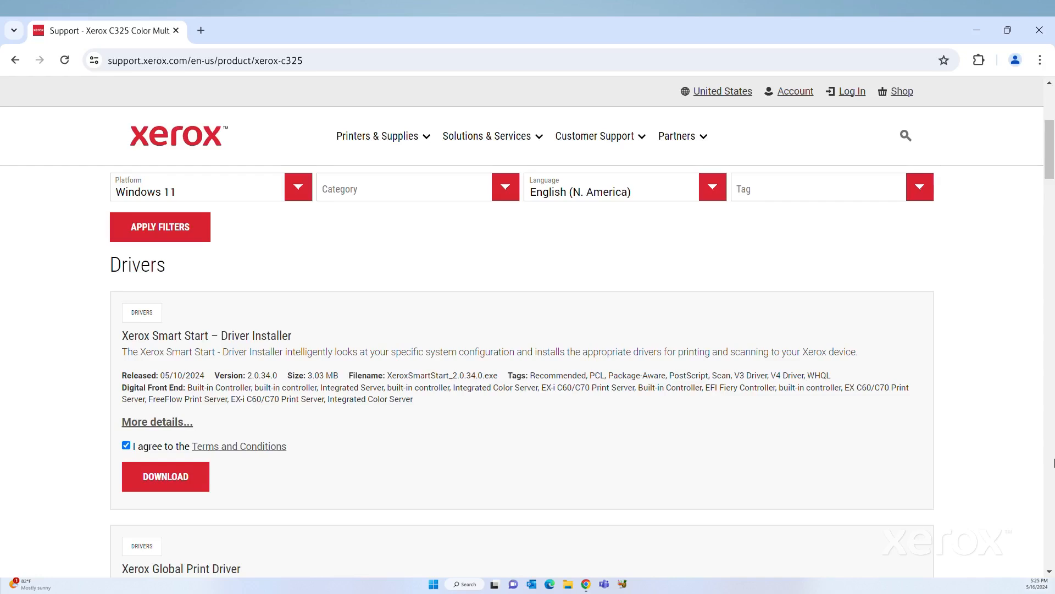
{"action": "left_click", "coordinate": [164, 476]}
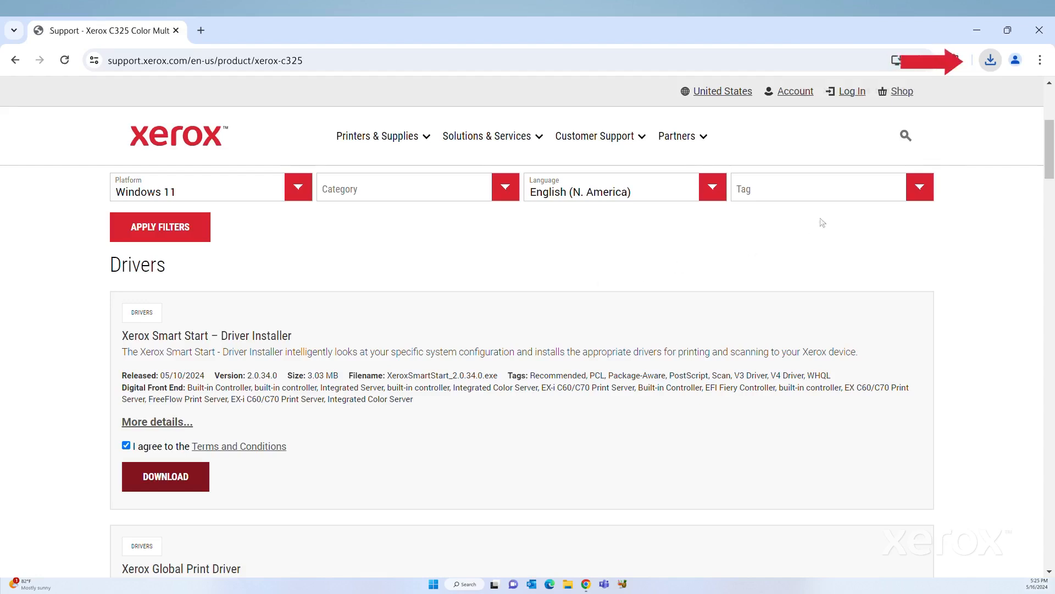
{"action": "left_click", "coordinate": [989, 60]}
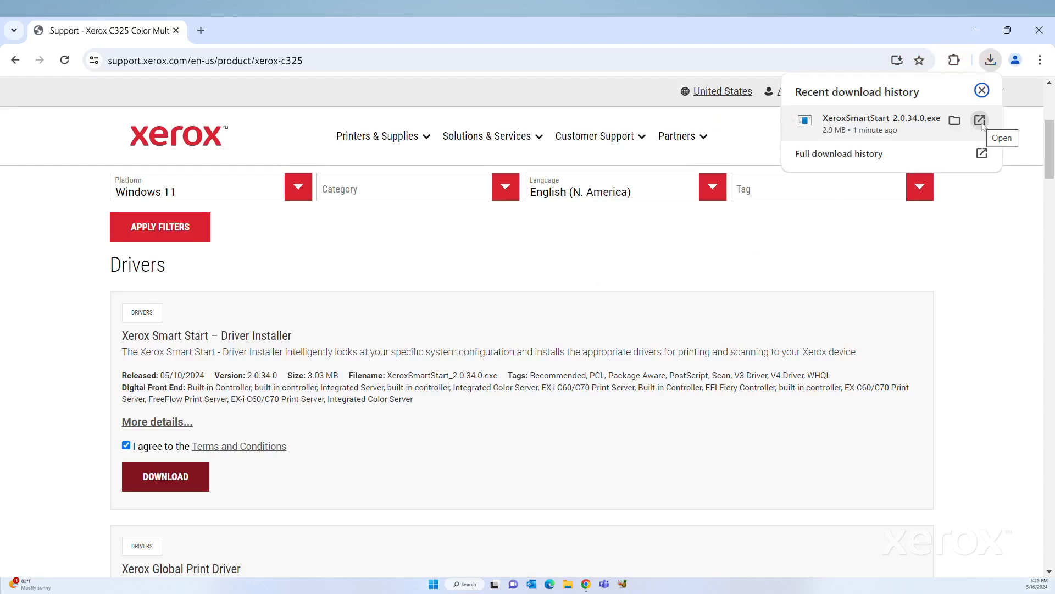
{"action": "left_click", "coordinate": [980, 120]}
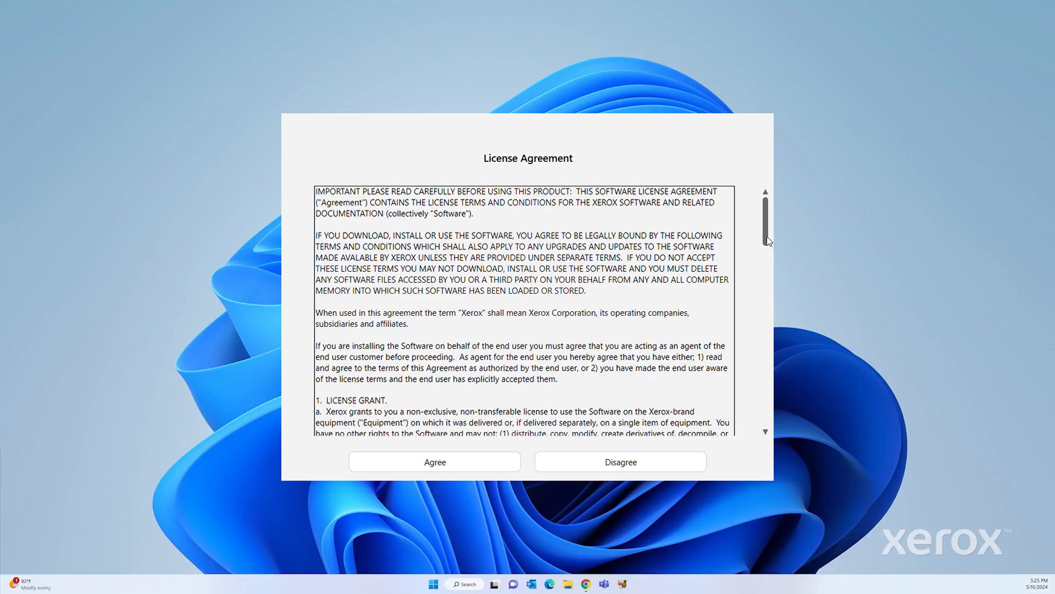
Scroll through the License Agreement and choose Agree.
{"action": "scroll", "scroll_direction": "down", "scroll_amount": 3}
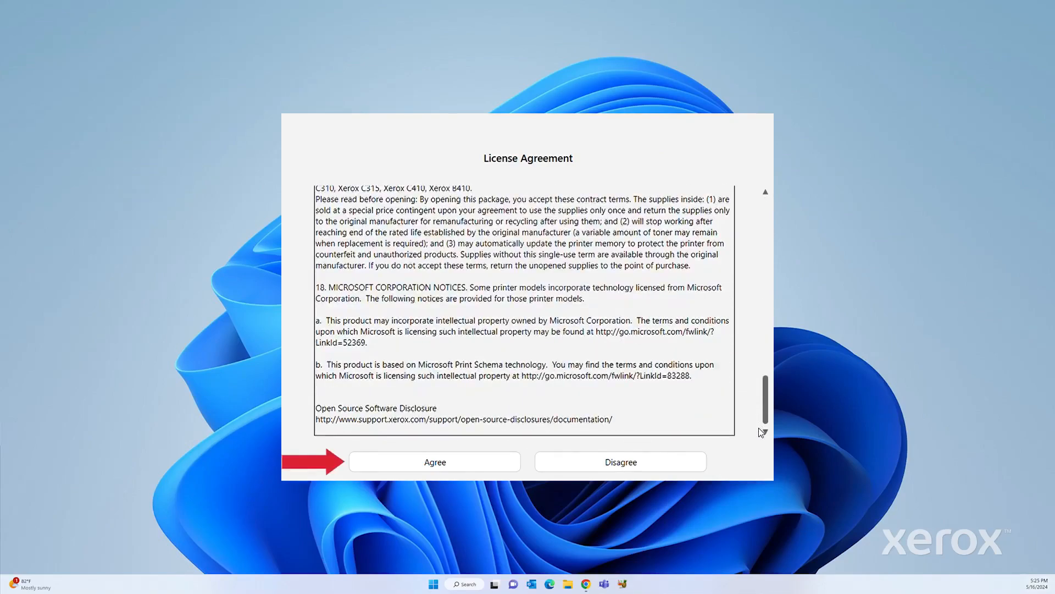
{"action": "left_click", "coordinate": [435, 461]}
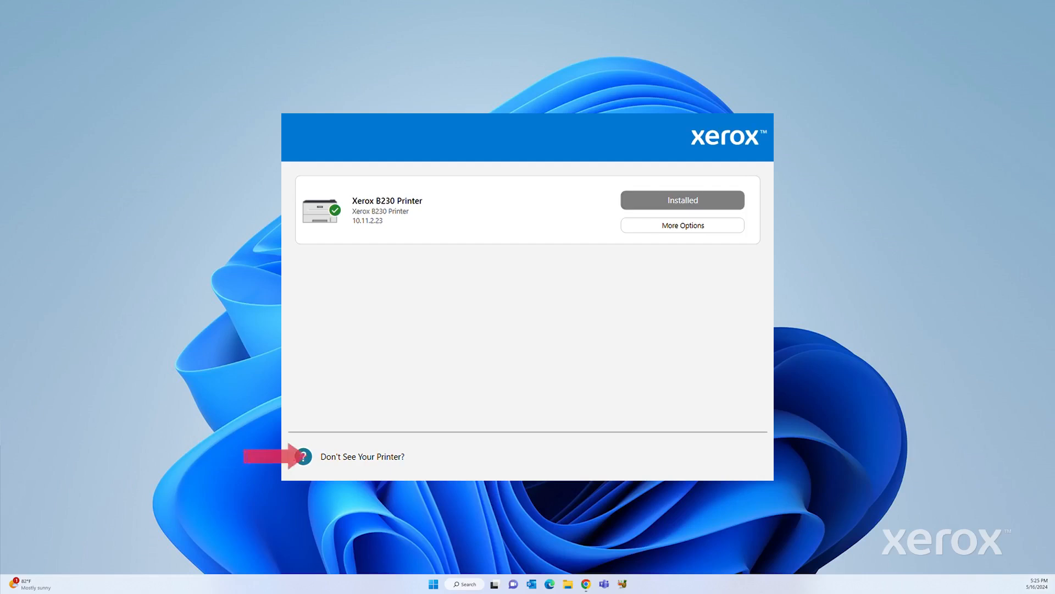
Run an Advanced Search for the unlisted printer at IP 10.61.2.69.
{"action": "left_click", "coordinate": [362, 456]}
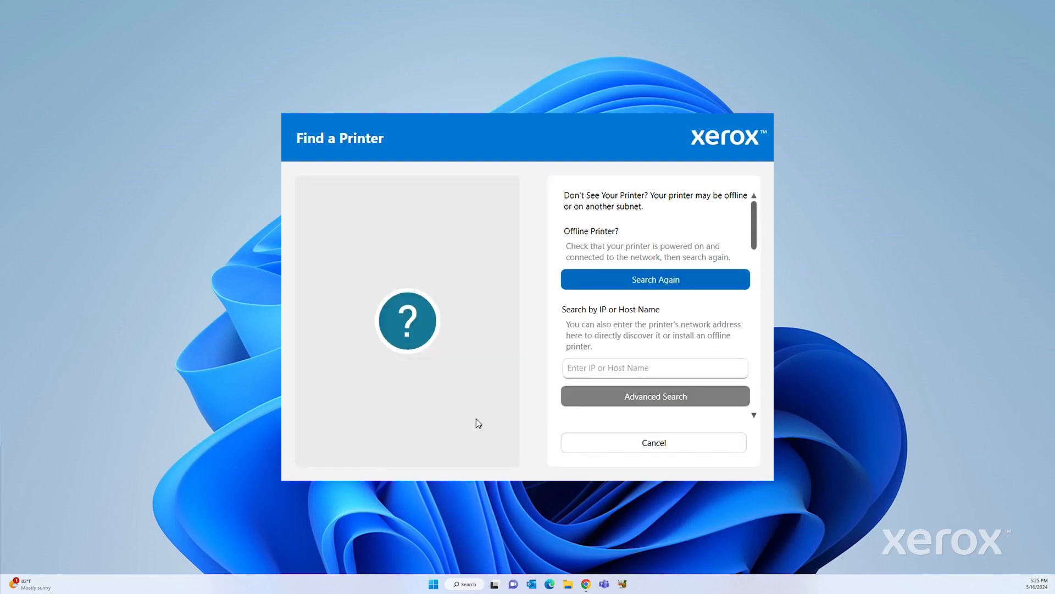
{"action": "type", "text": "10"}
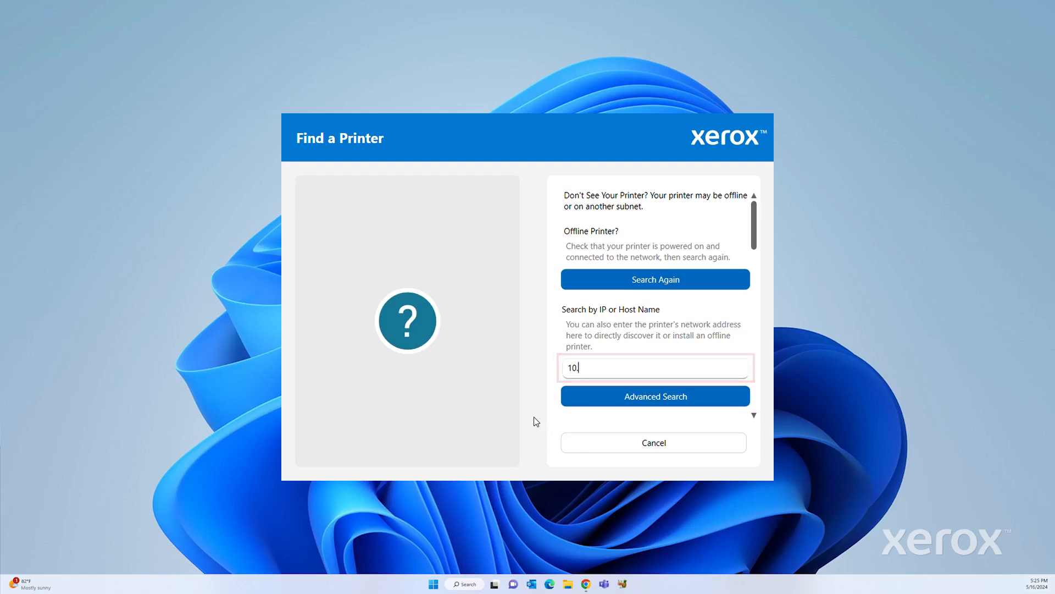
{"action": "type", "text": "61.2.69"}
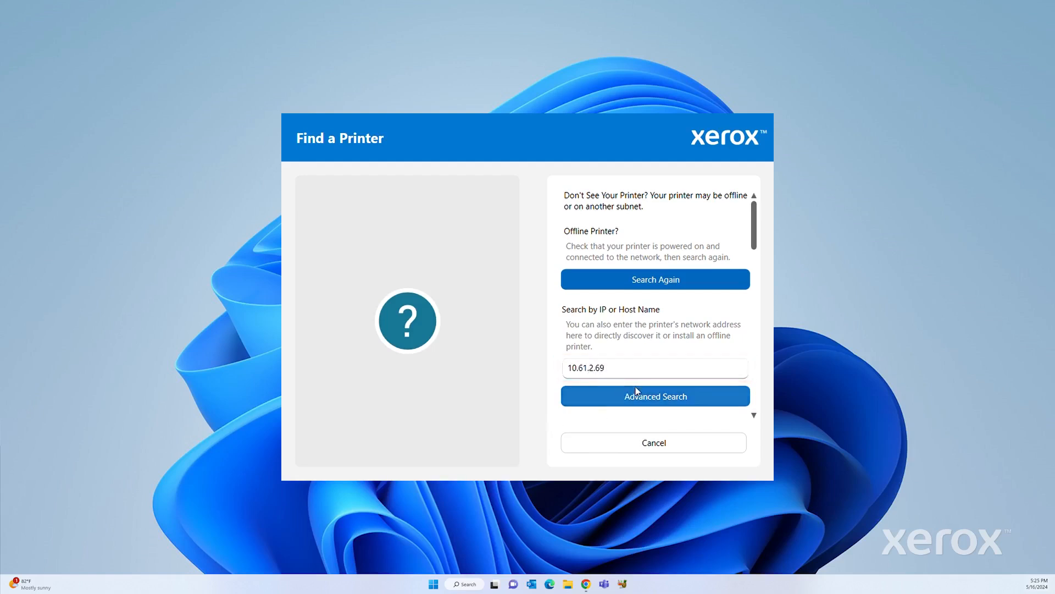
{"action": "left_click", "coordinate": [654, 396]}
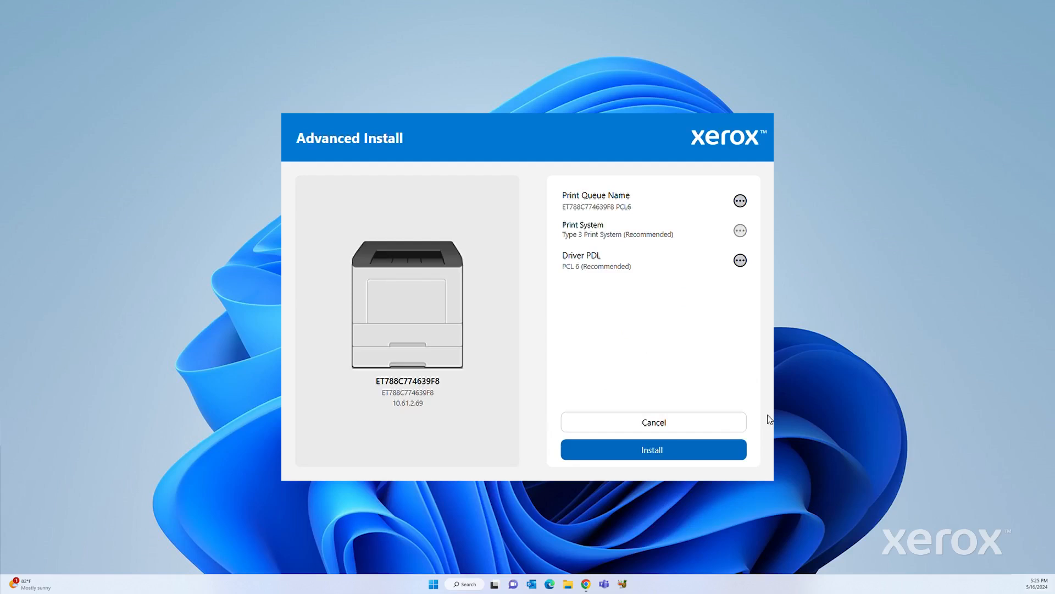
{"action": "mouse_move", "coordinate": [717, 364]}
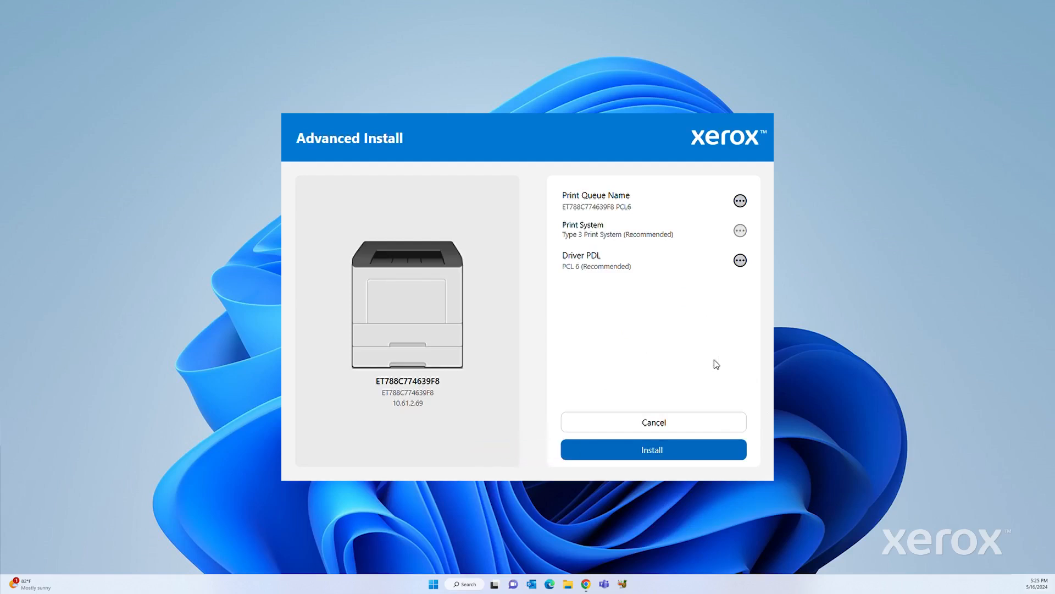
Install printer ET788C774639F8 with the recommended PCL 6 print system and driver.
{"action": "left_click", "coordinate": [653, 449]}
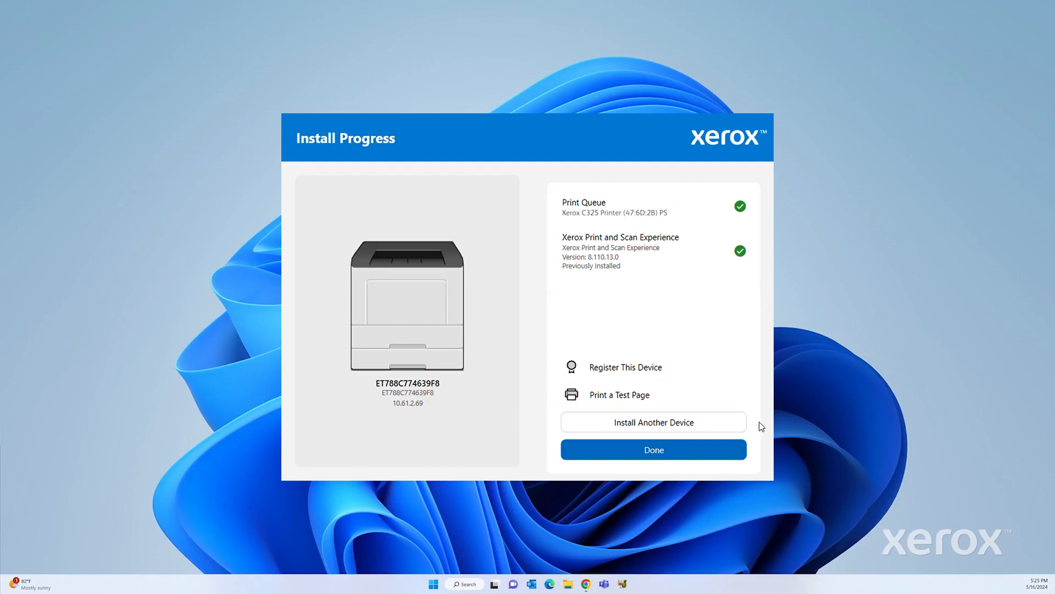
{"action": "mouse_move", "coordinate": [761, 434]}
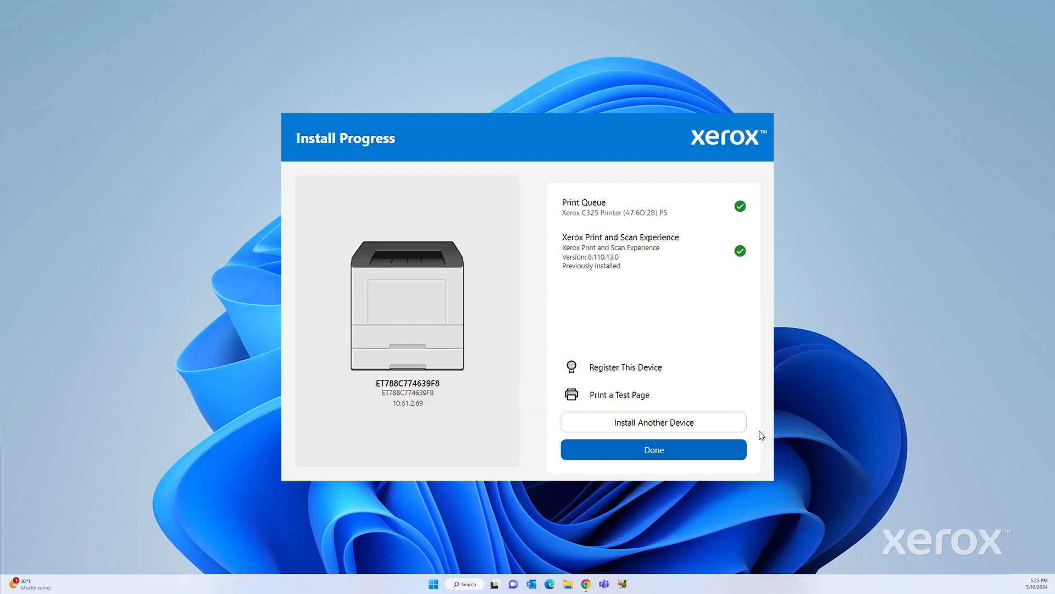